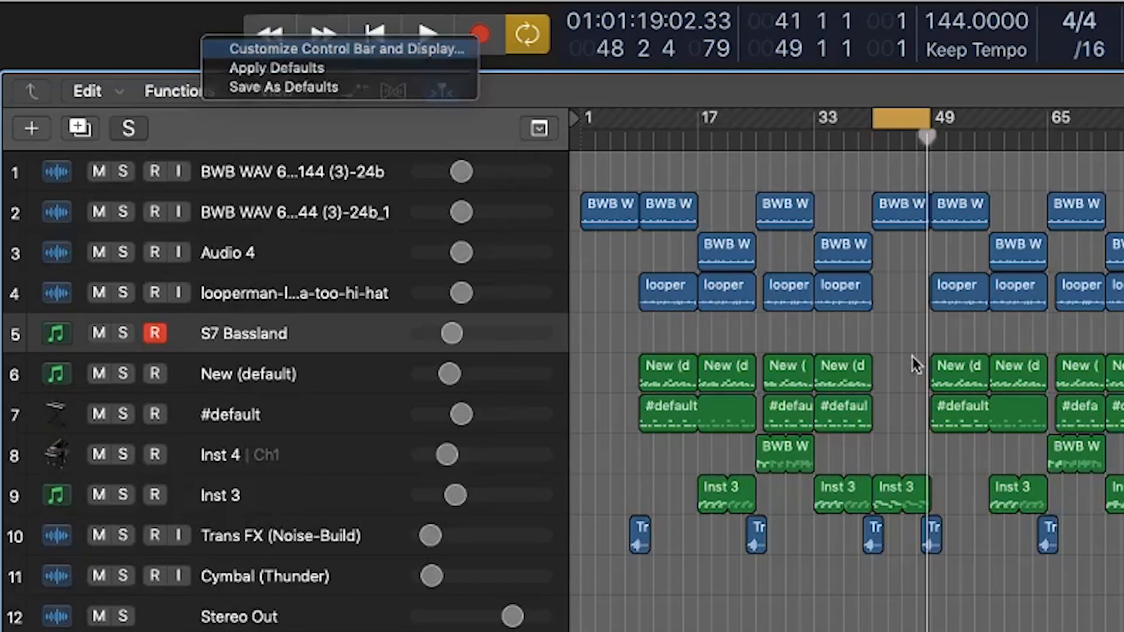
# Enable Capture Recording under Transport in the control bar customization settings.
pyautogui.click(344, 49)
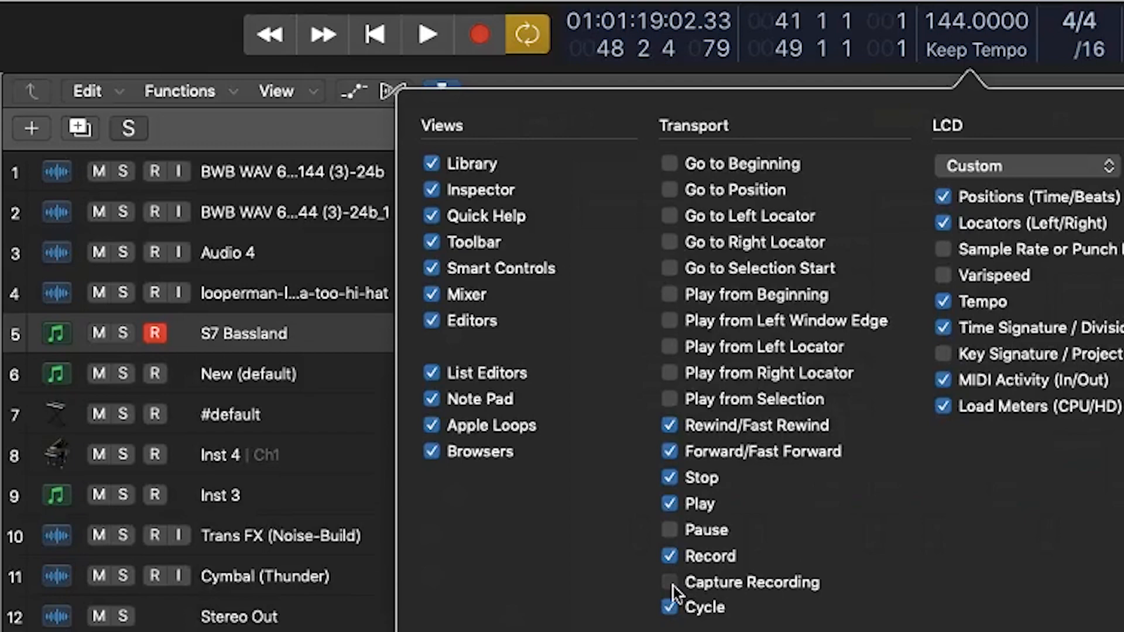
pyautogui.click(668, 582)
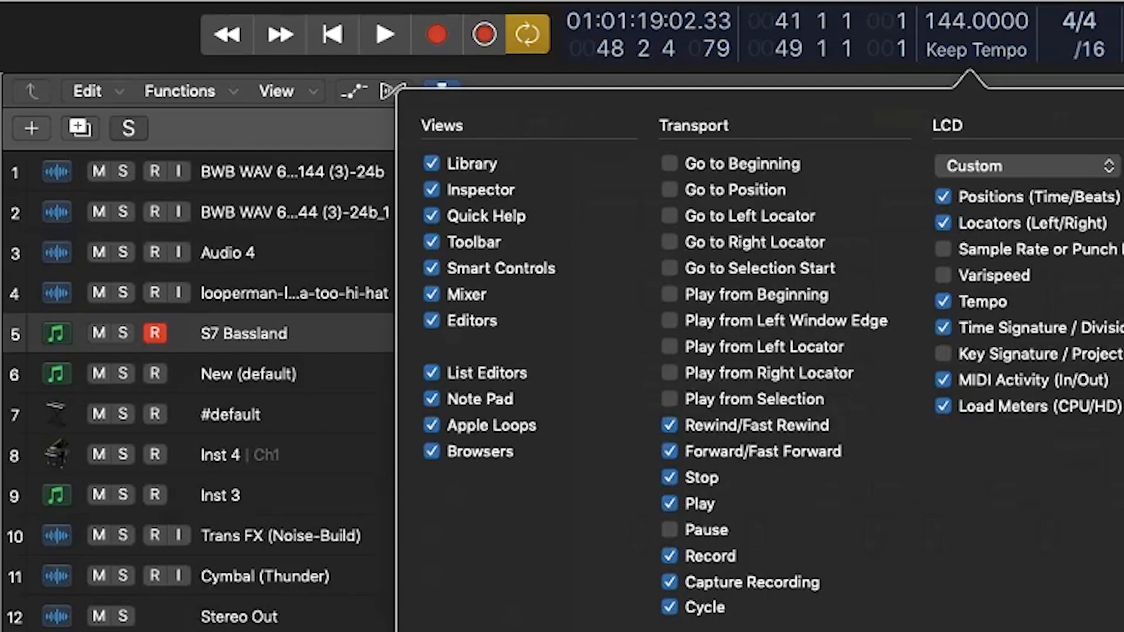
# Dismiss the Customize Control Bar panel, leaving Capture Recording in the transport controls.
pyautogui.click(483, 34)
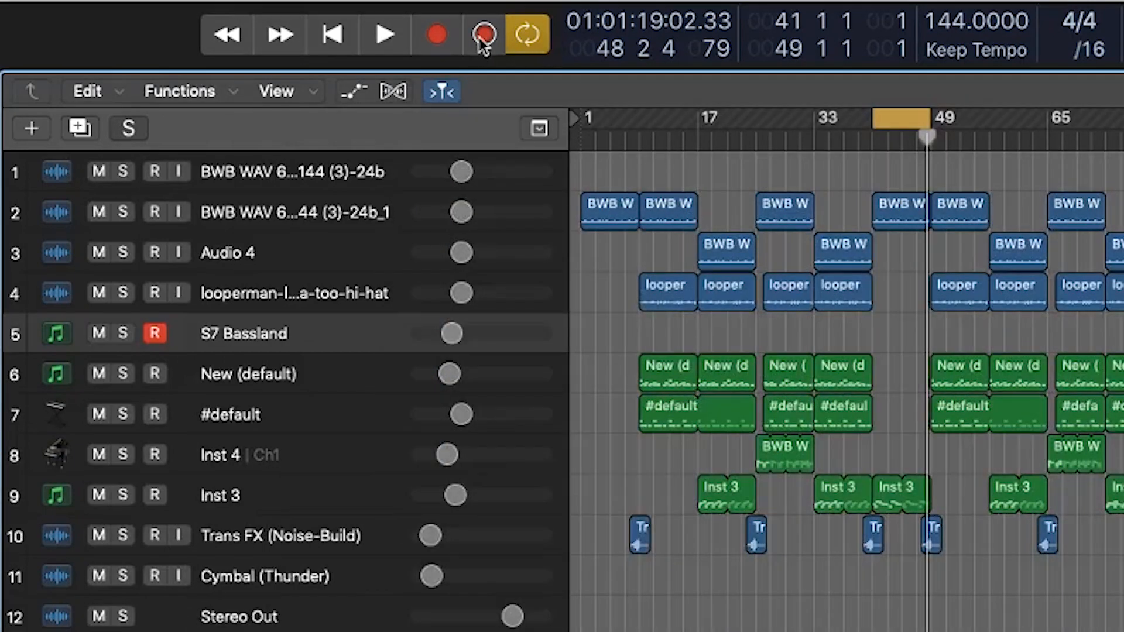
pyautogui.moveTo(481, 34)
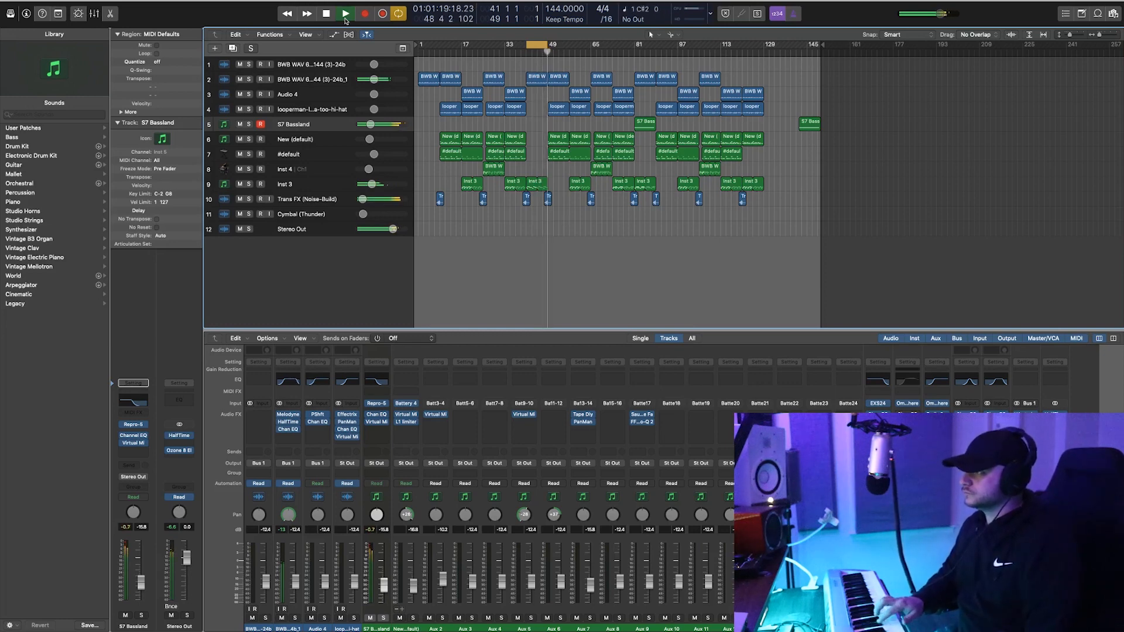
# Stop playback after performing the bass part on the S7 Bassland track.
pyautogui.click(344, 13)
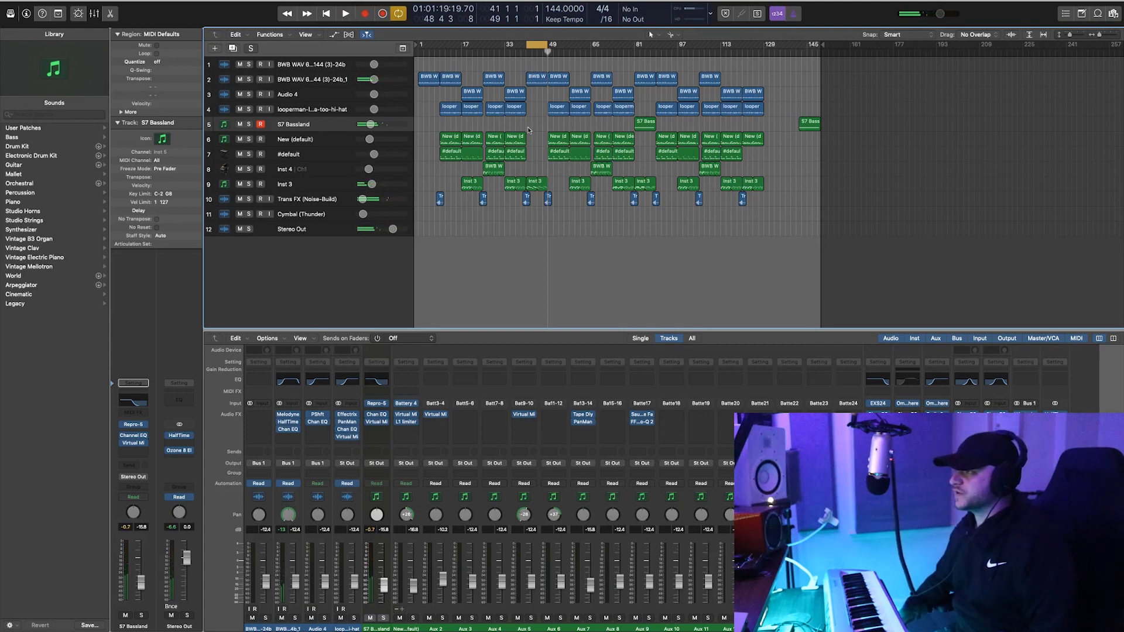